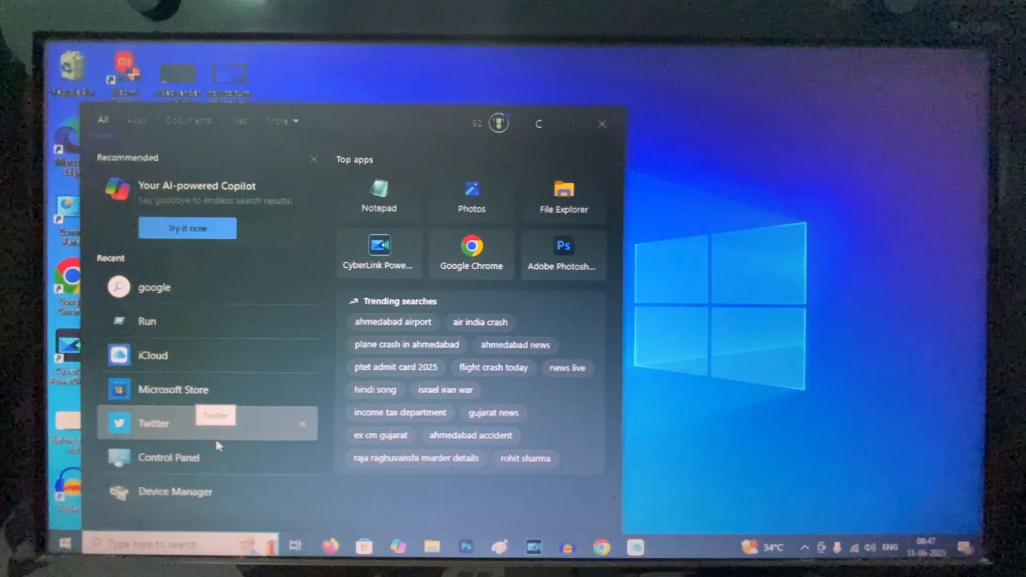
- Search Windows for 'mi' and launch Microsoft Store from the best match
type("mi")
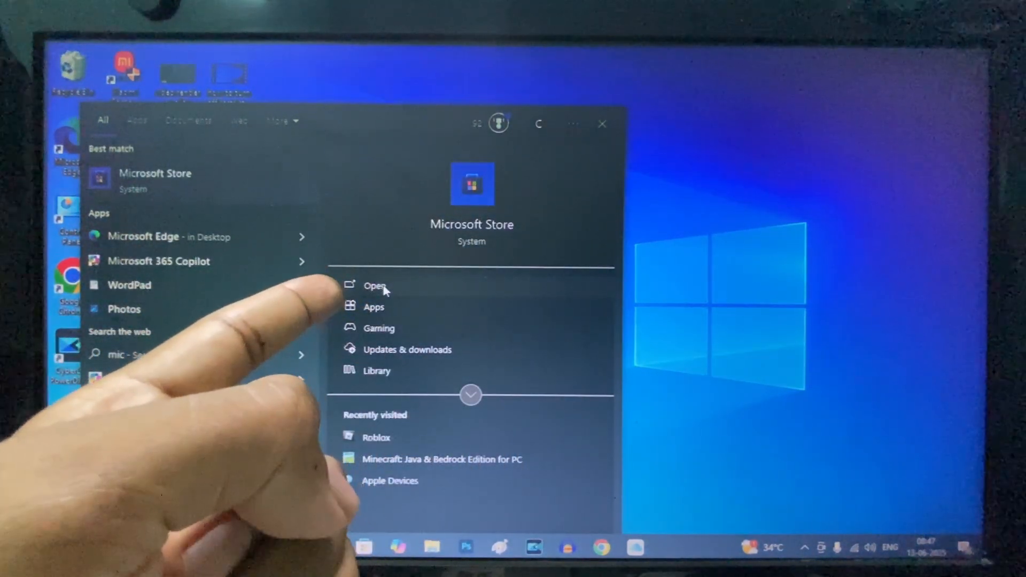
left_click(374, 286)
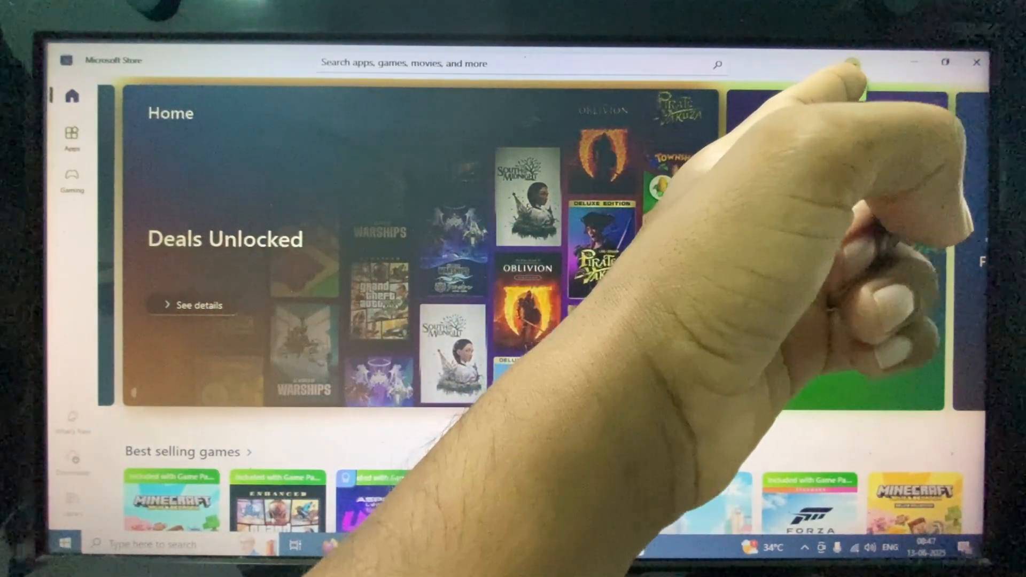
- Activate the Store search bar to show recent searches like minecraft and vlc
left_click(851, 64)
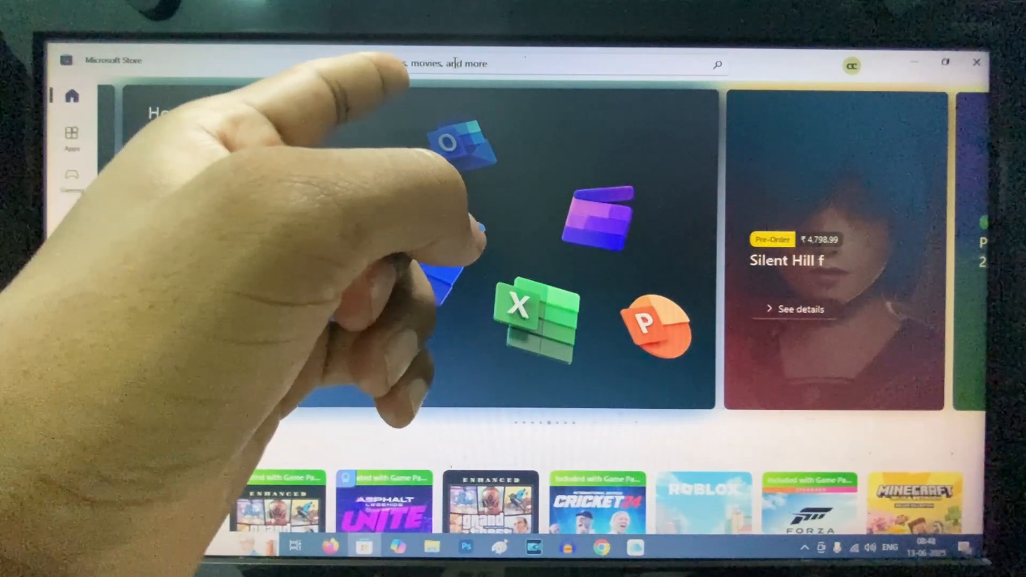
left_click(454, 63)
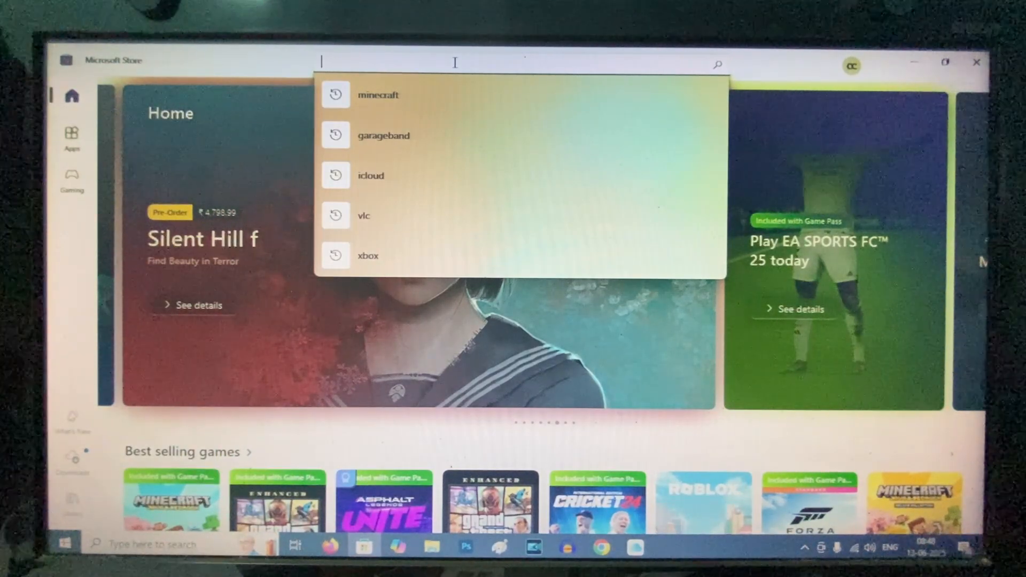
- Search the Store for 'roblox' and open the Roblox Corporation app page
type("r")
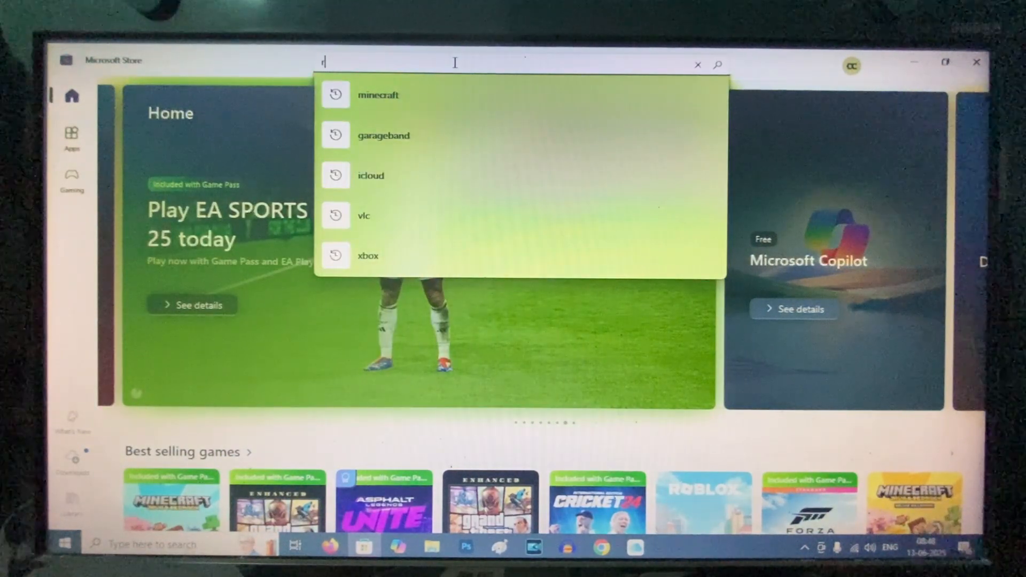
type("roblox")
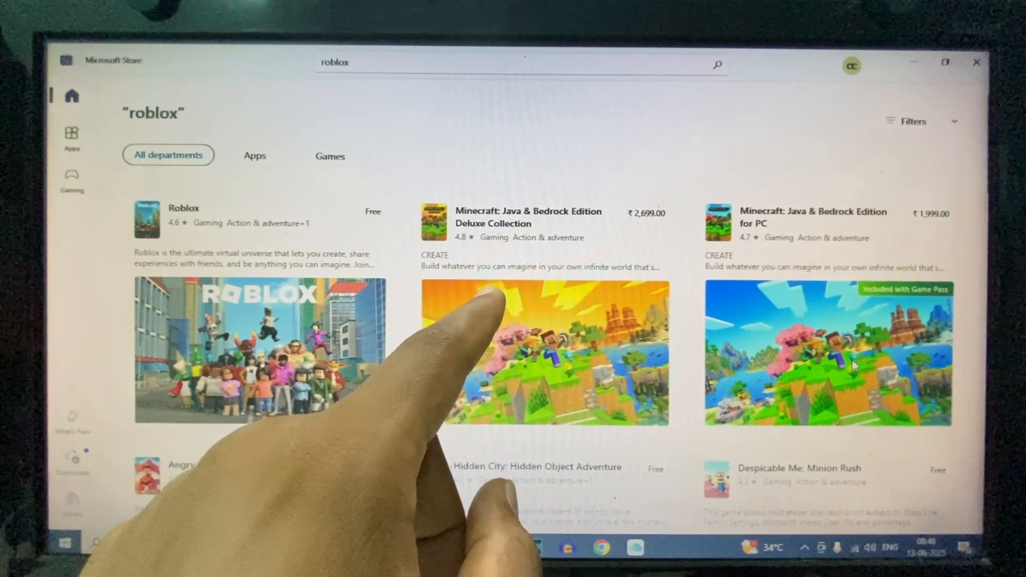
scroll("down", 3)
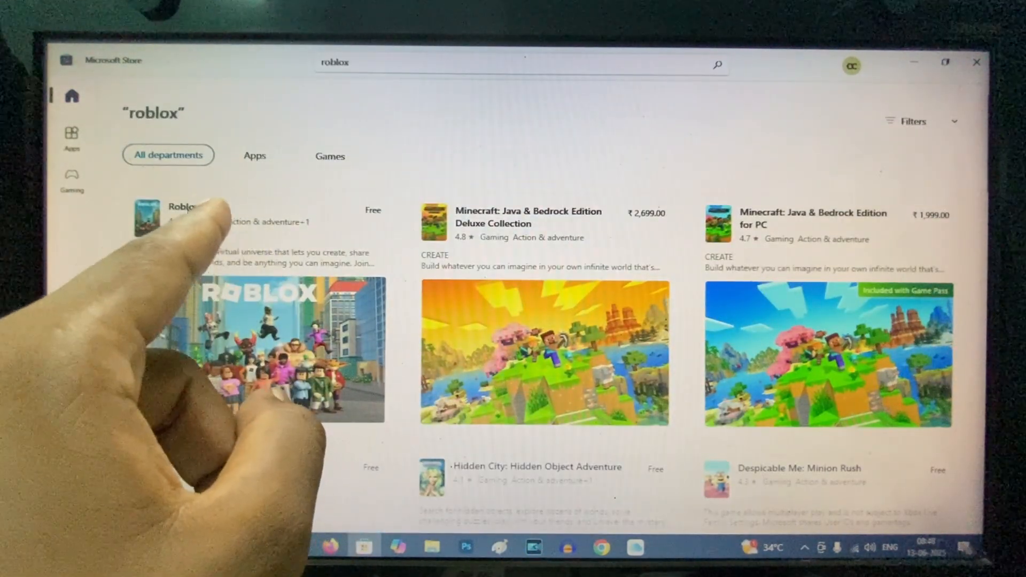
left_click(183, 215)
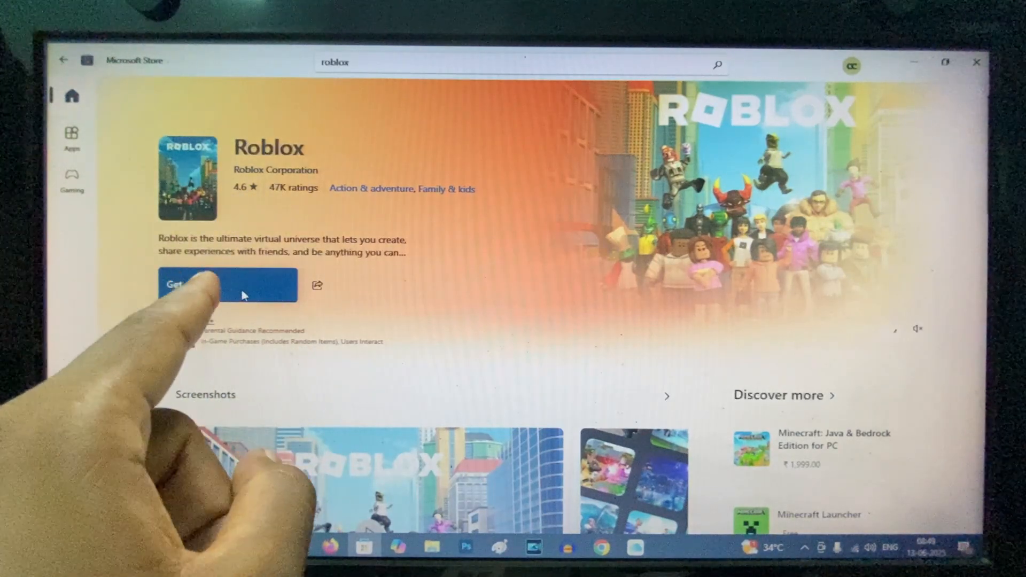
- Get Roblox so its download starts installing, reaching 4% progress
left_click(227, 284)
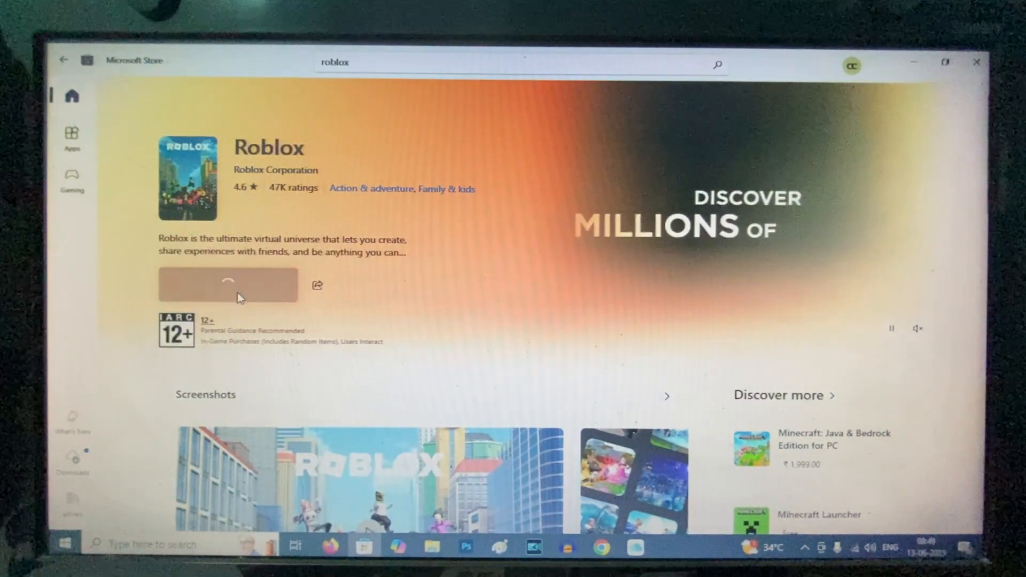
left_click(228, 285)
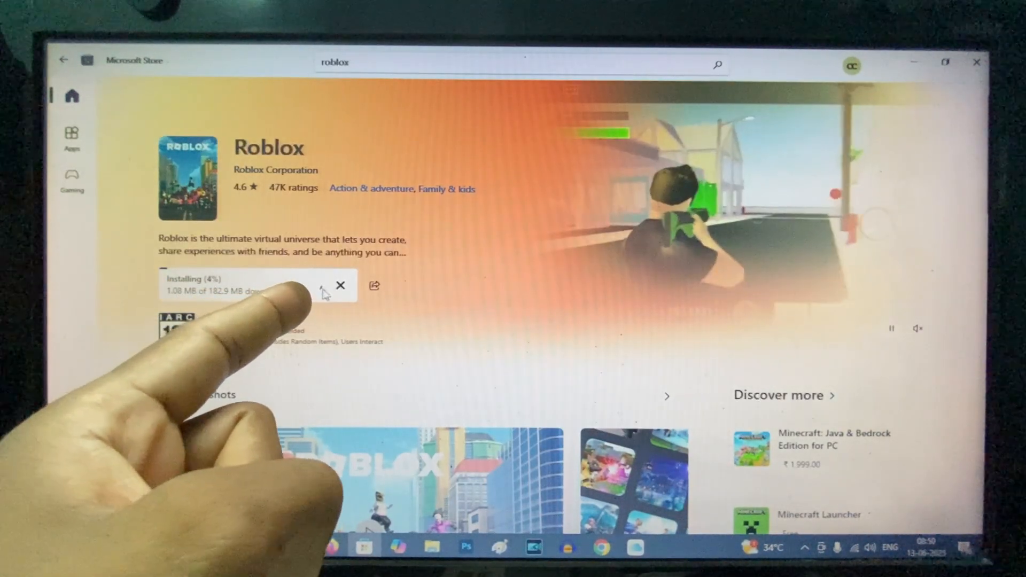
left_click(340, 285)
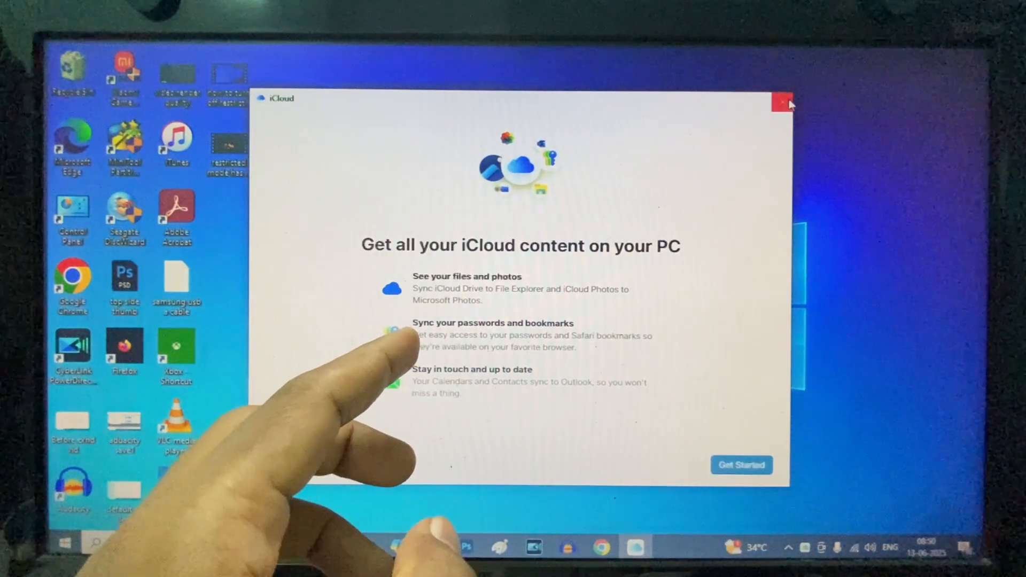
- Close the iCloud welcome window with its red X
left_click(782, 102)
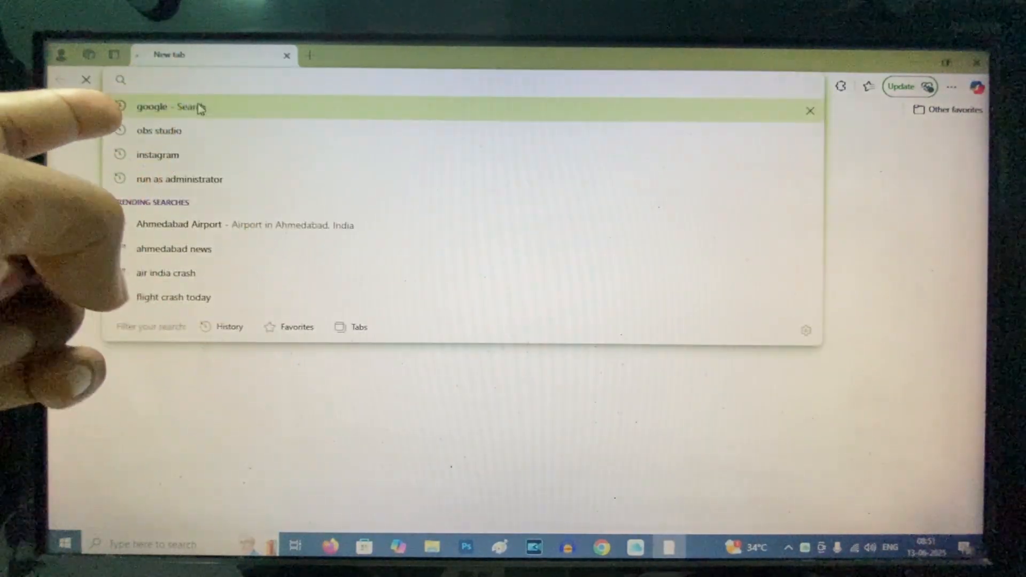
- Open Google's homepage in Edge via the past 'google - Search' Bing results
left_click(157, 107)
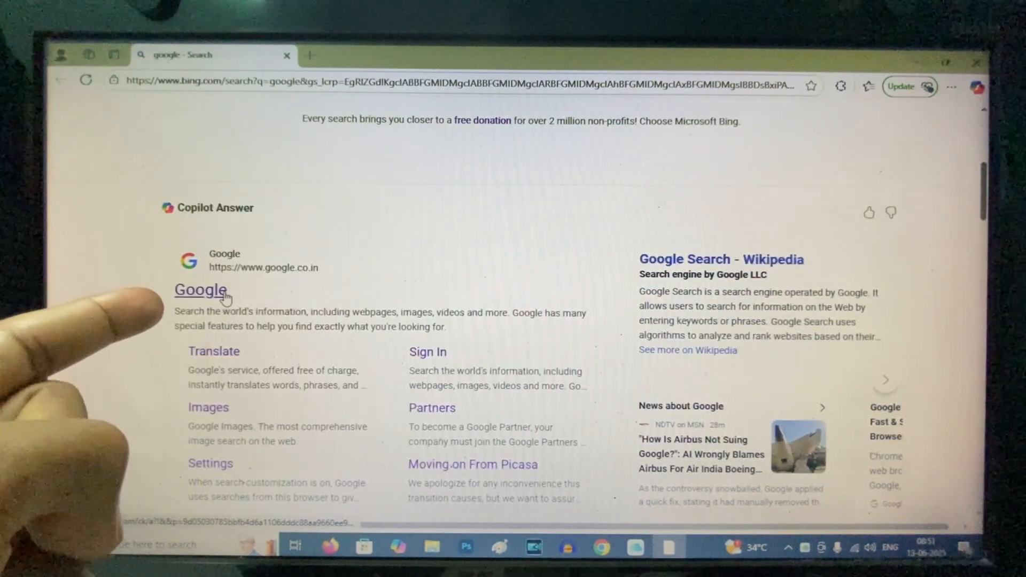
left_click(200, 289)
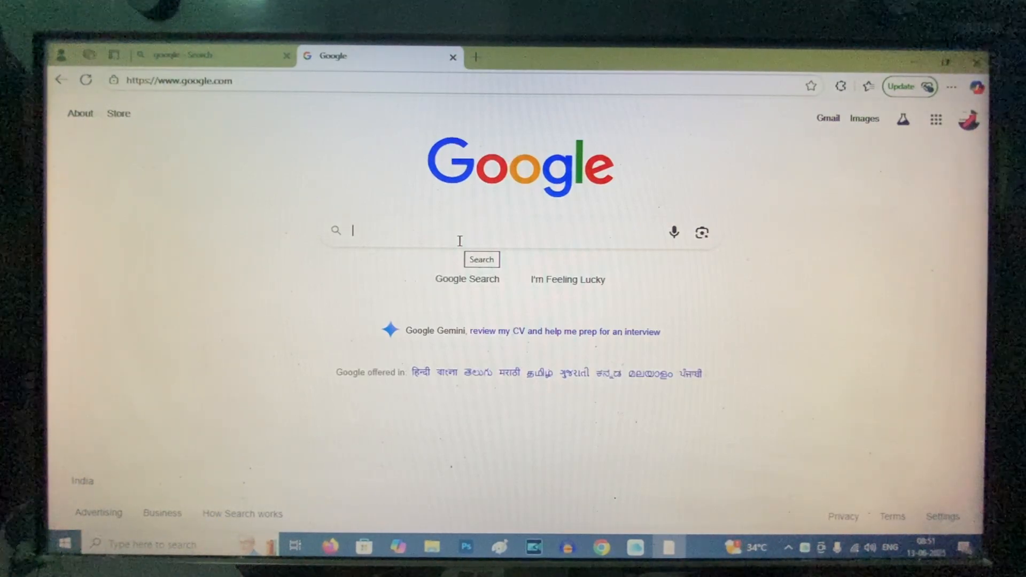
- Google 'audacity download' and open the audacityteam.org Downloads page
type("audacity")
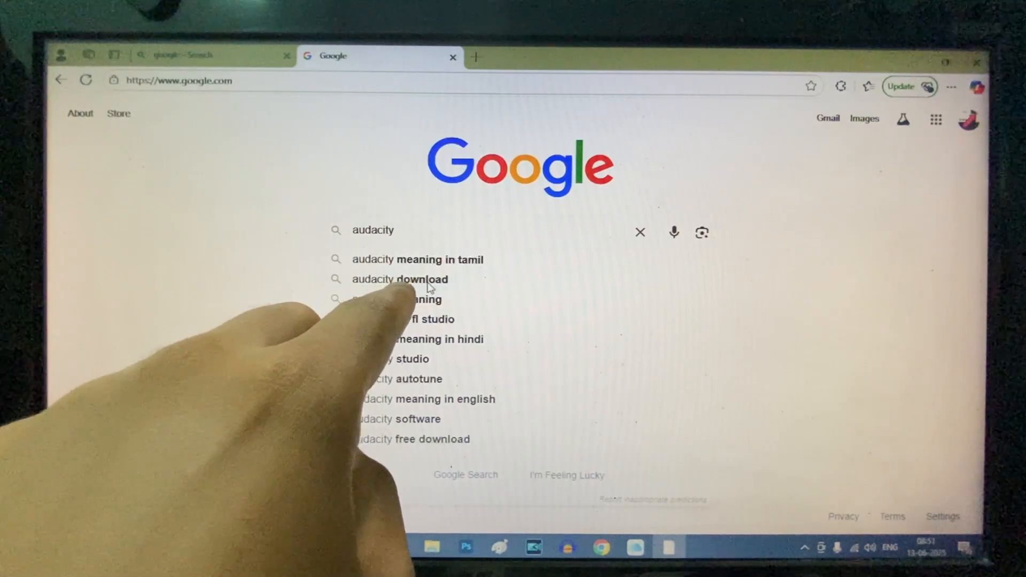
left_click(400, 280)
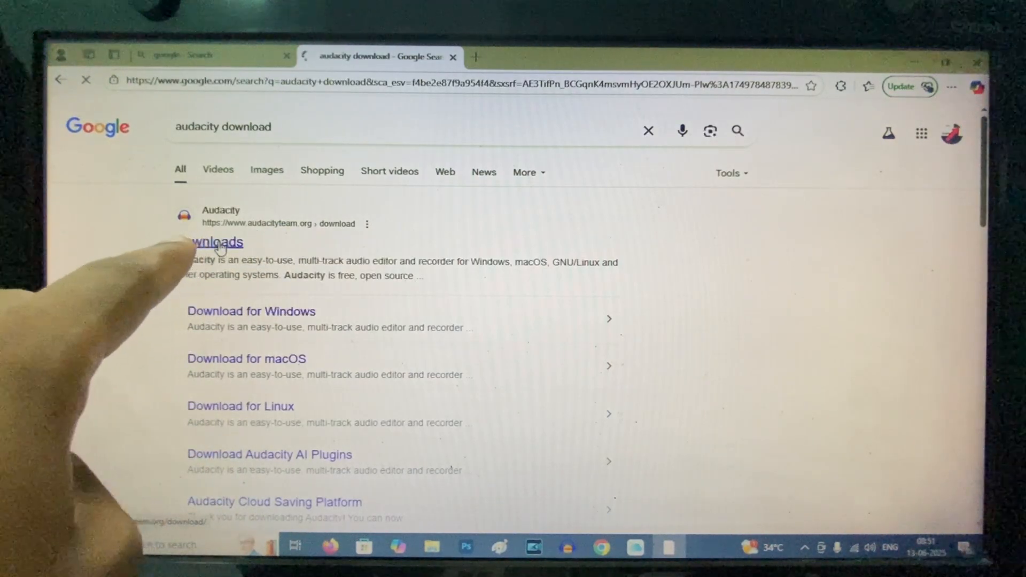
left_click(216, 241)
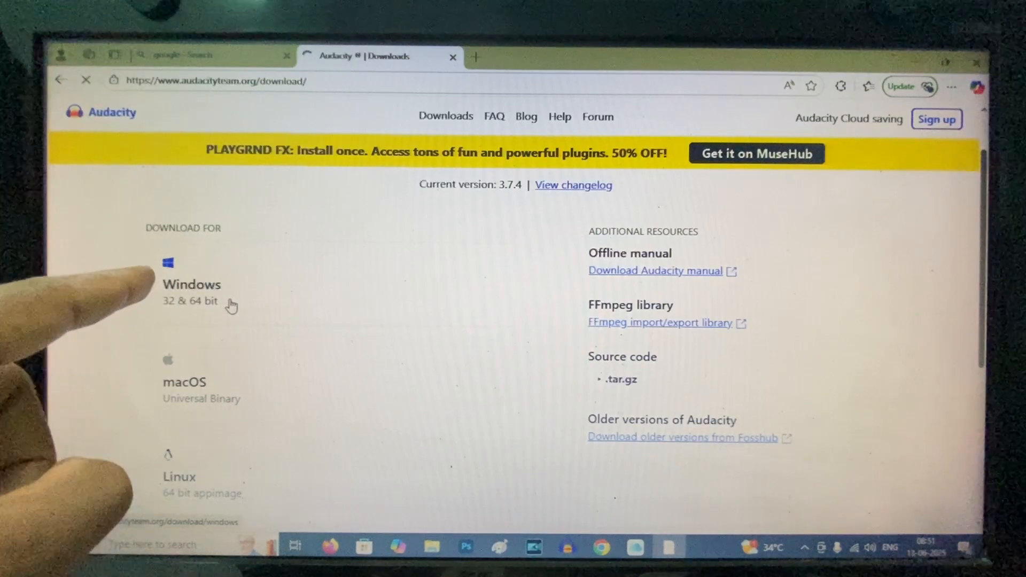
mouse_move(238, 460)
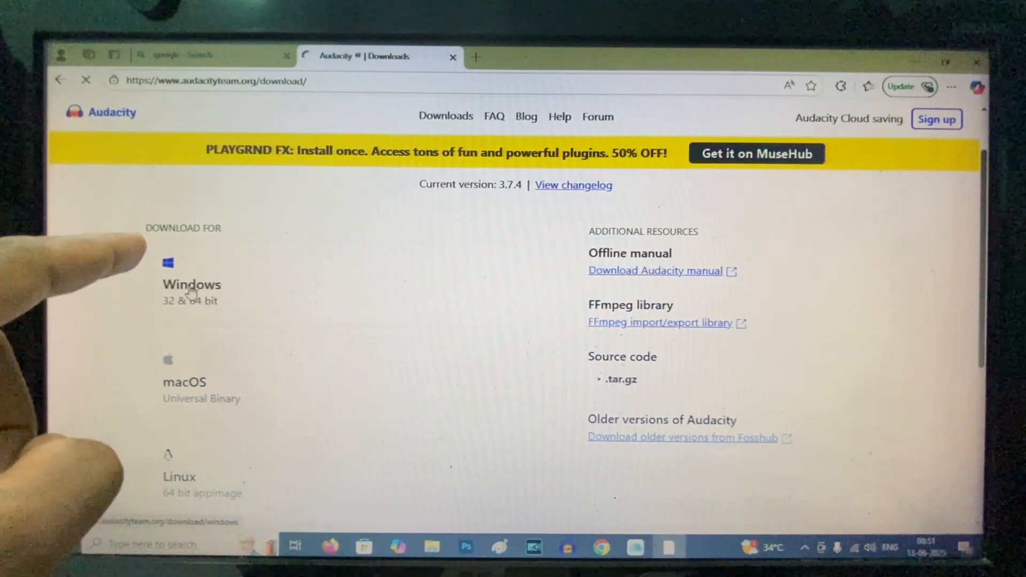
- Choose Windows and download the recommended Audacity installer
left_click(192, 284)
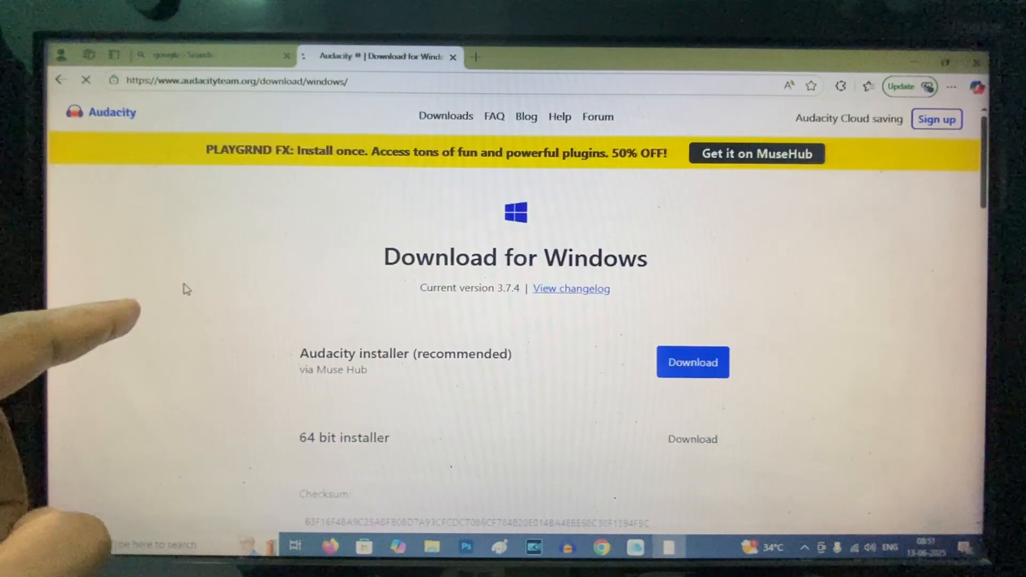
scroll("down", 3)
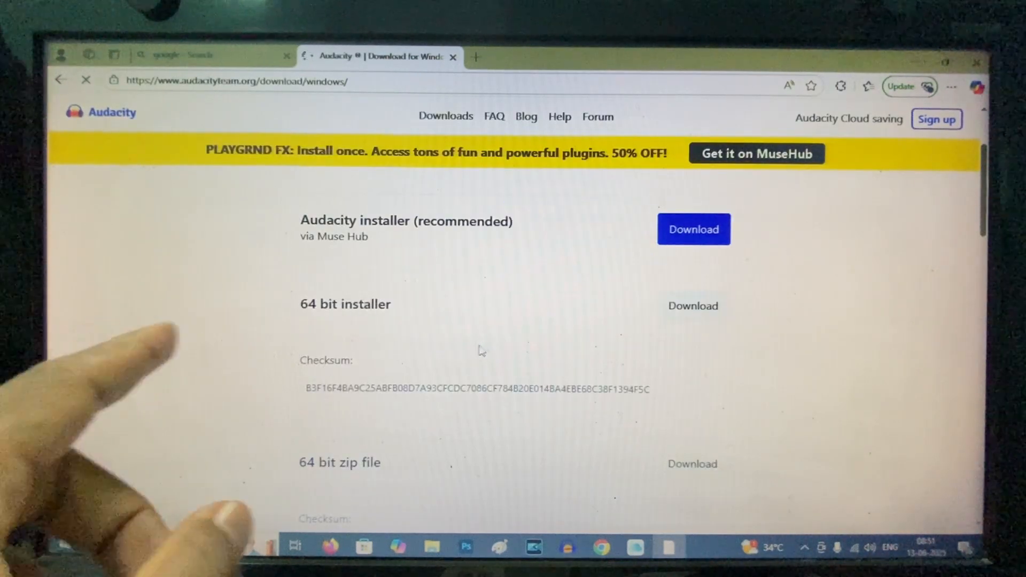
scroll("up", 3)
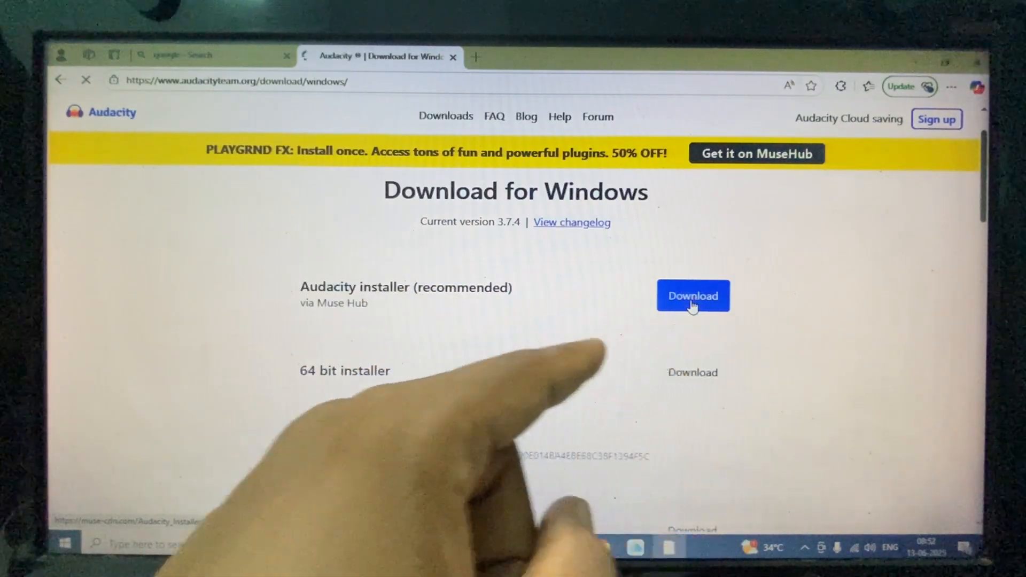
left_click(693, 295)
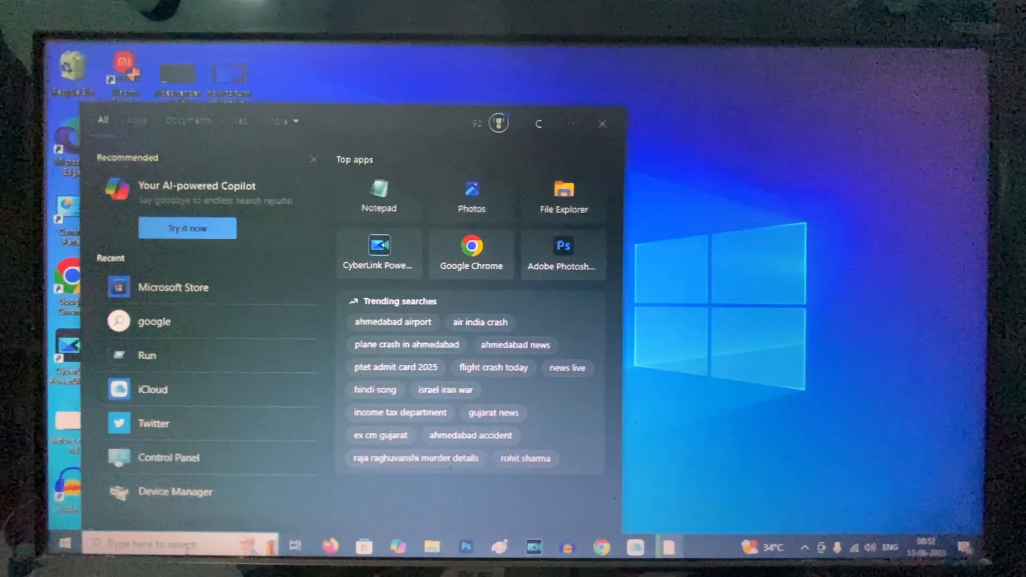
- Open File Explorer via search 'fil', maximize it, and go to Downloads
type("fil")
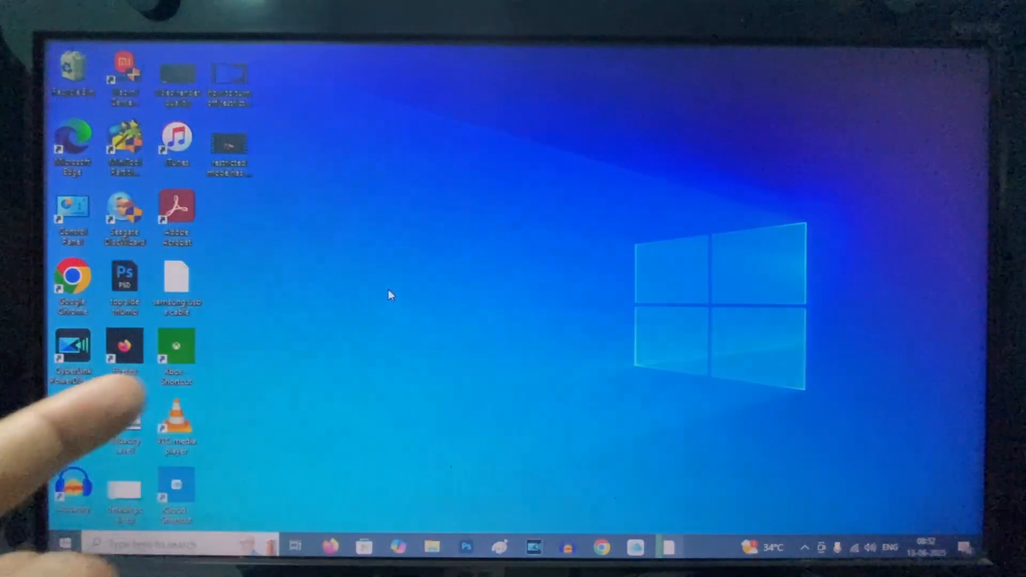
left_click(430, 545)
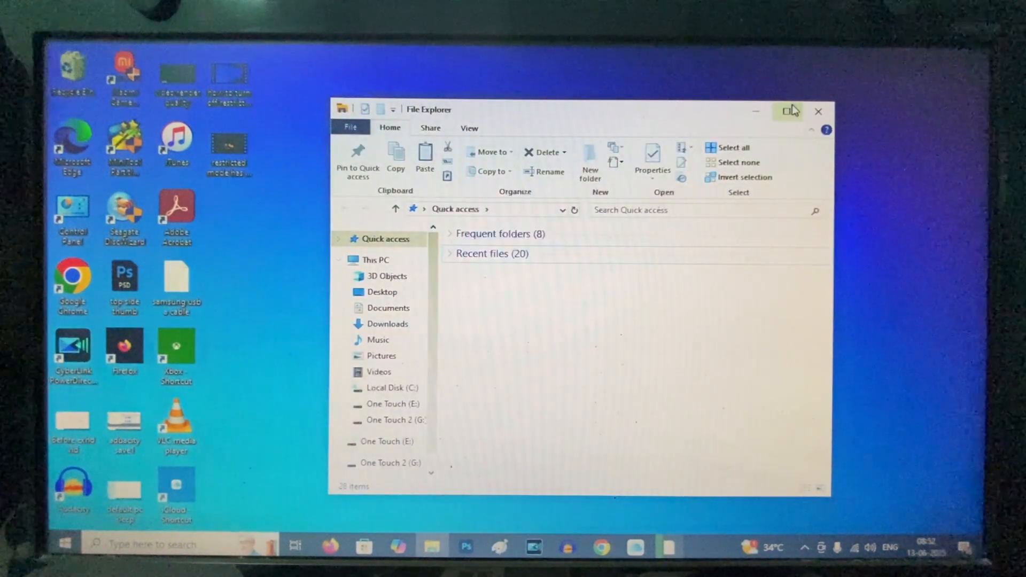
left_click(790, 111)
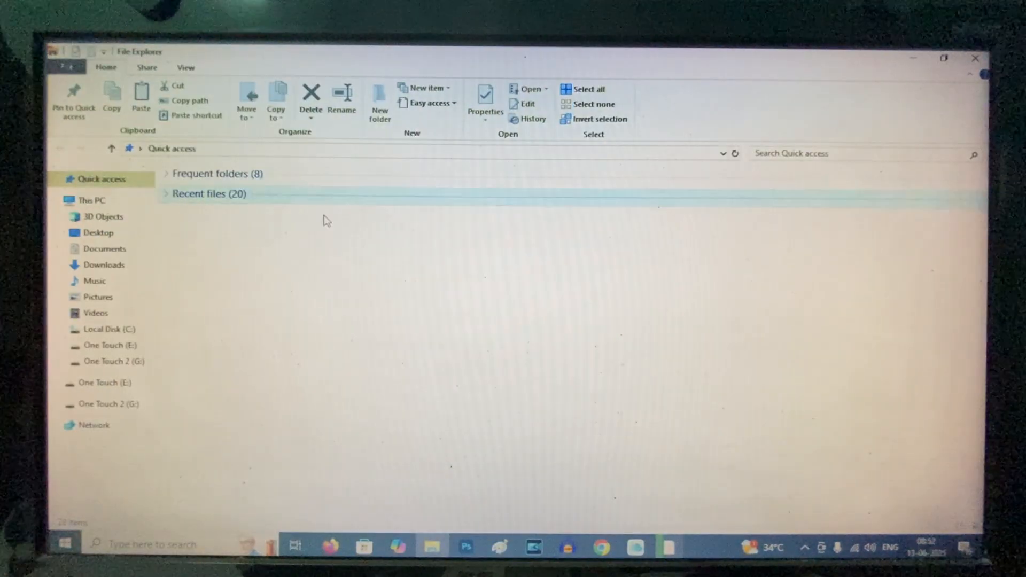
left_click(92, 200)
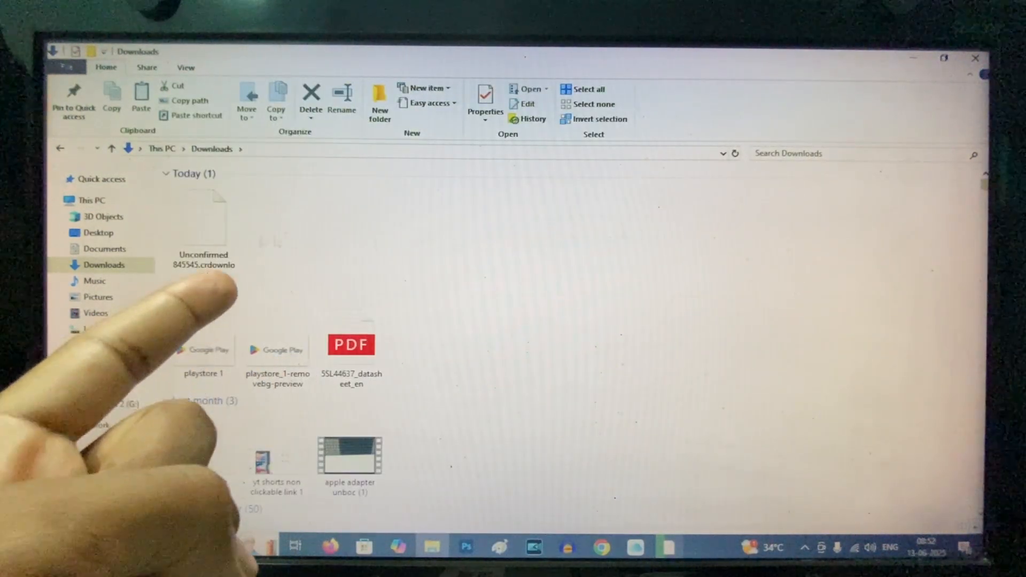
mouse_move(206, 236)
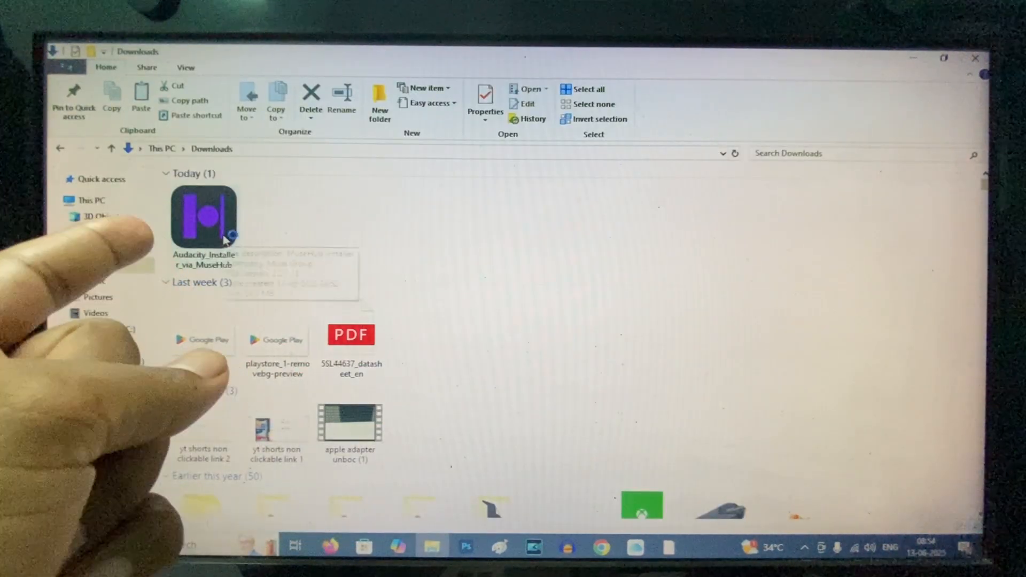
mouse_move(210, 216)
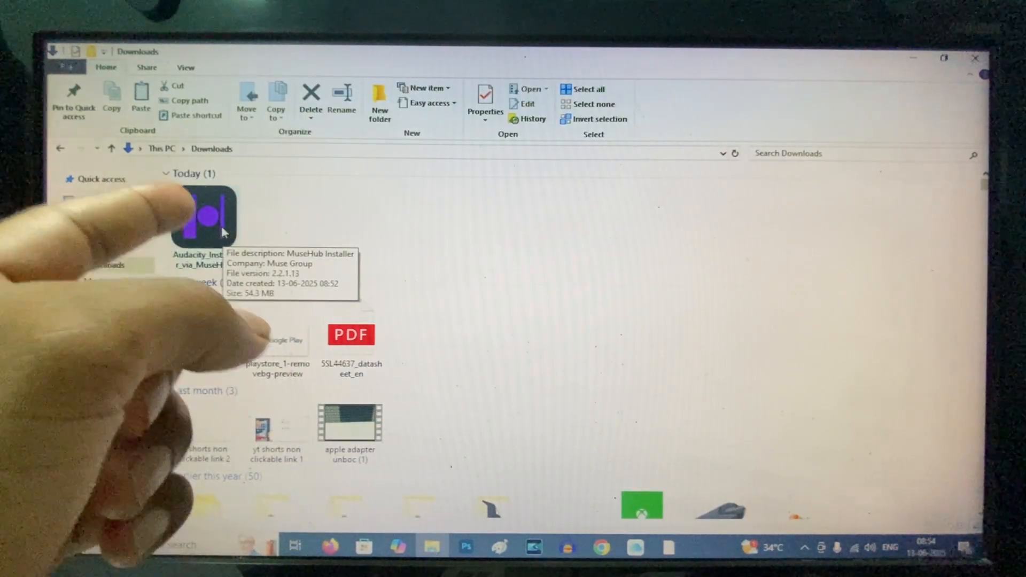
- Run Audacity_Installer_via_MuseHub from Downloads to bring up the UAC prompt
left_click(203, 216)
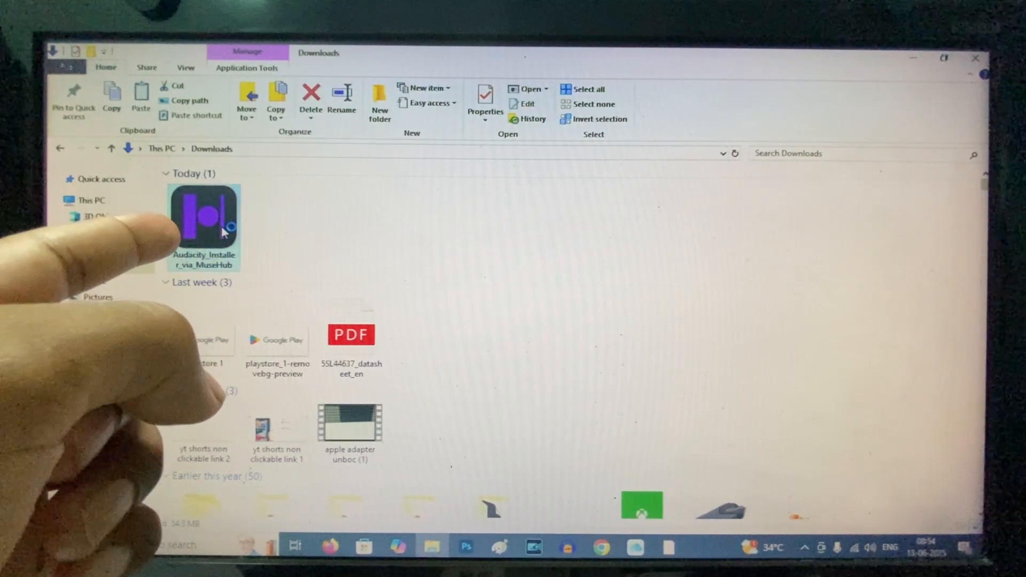
double_click(204, 219)
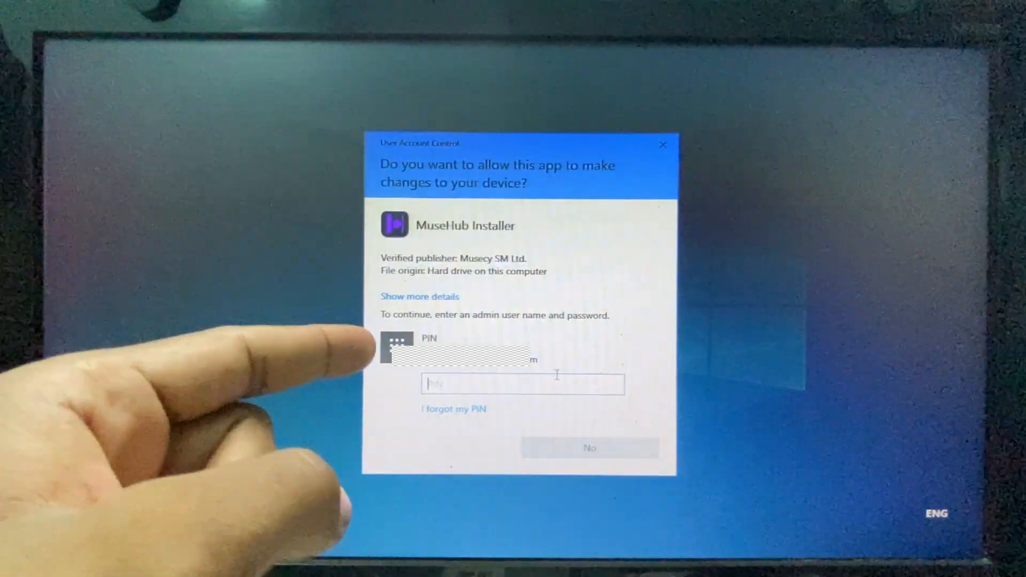